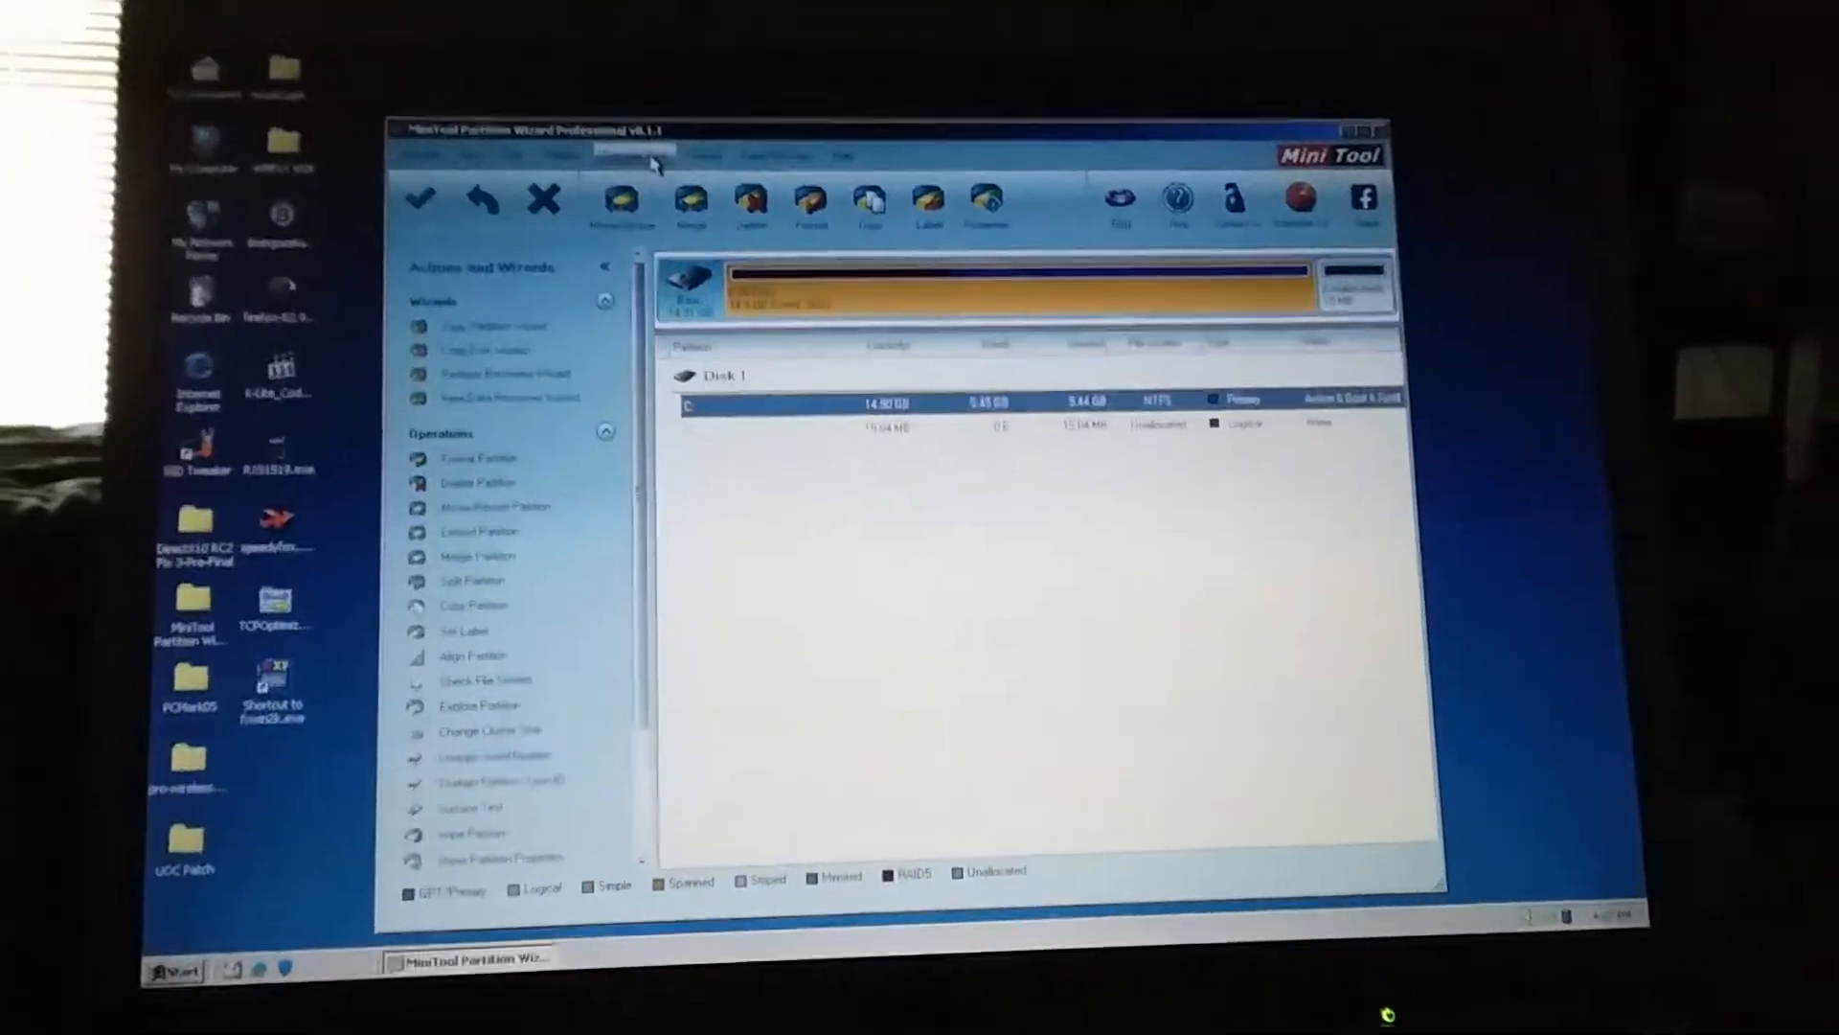
Step: Apply the queued Resize Partition operation on drive C
{"action": "left_click", "coordinate": [631, 155]}
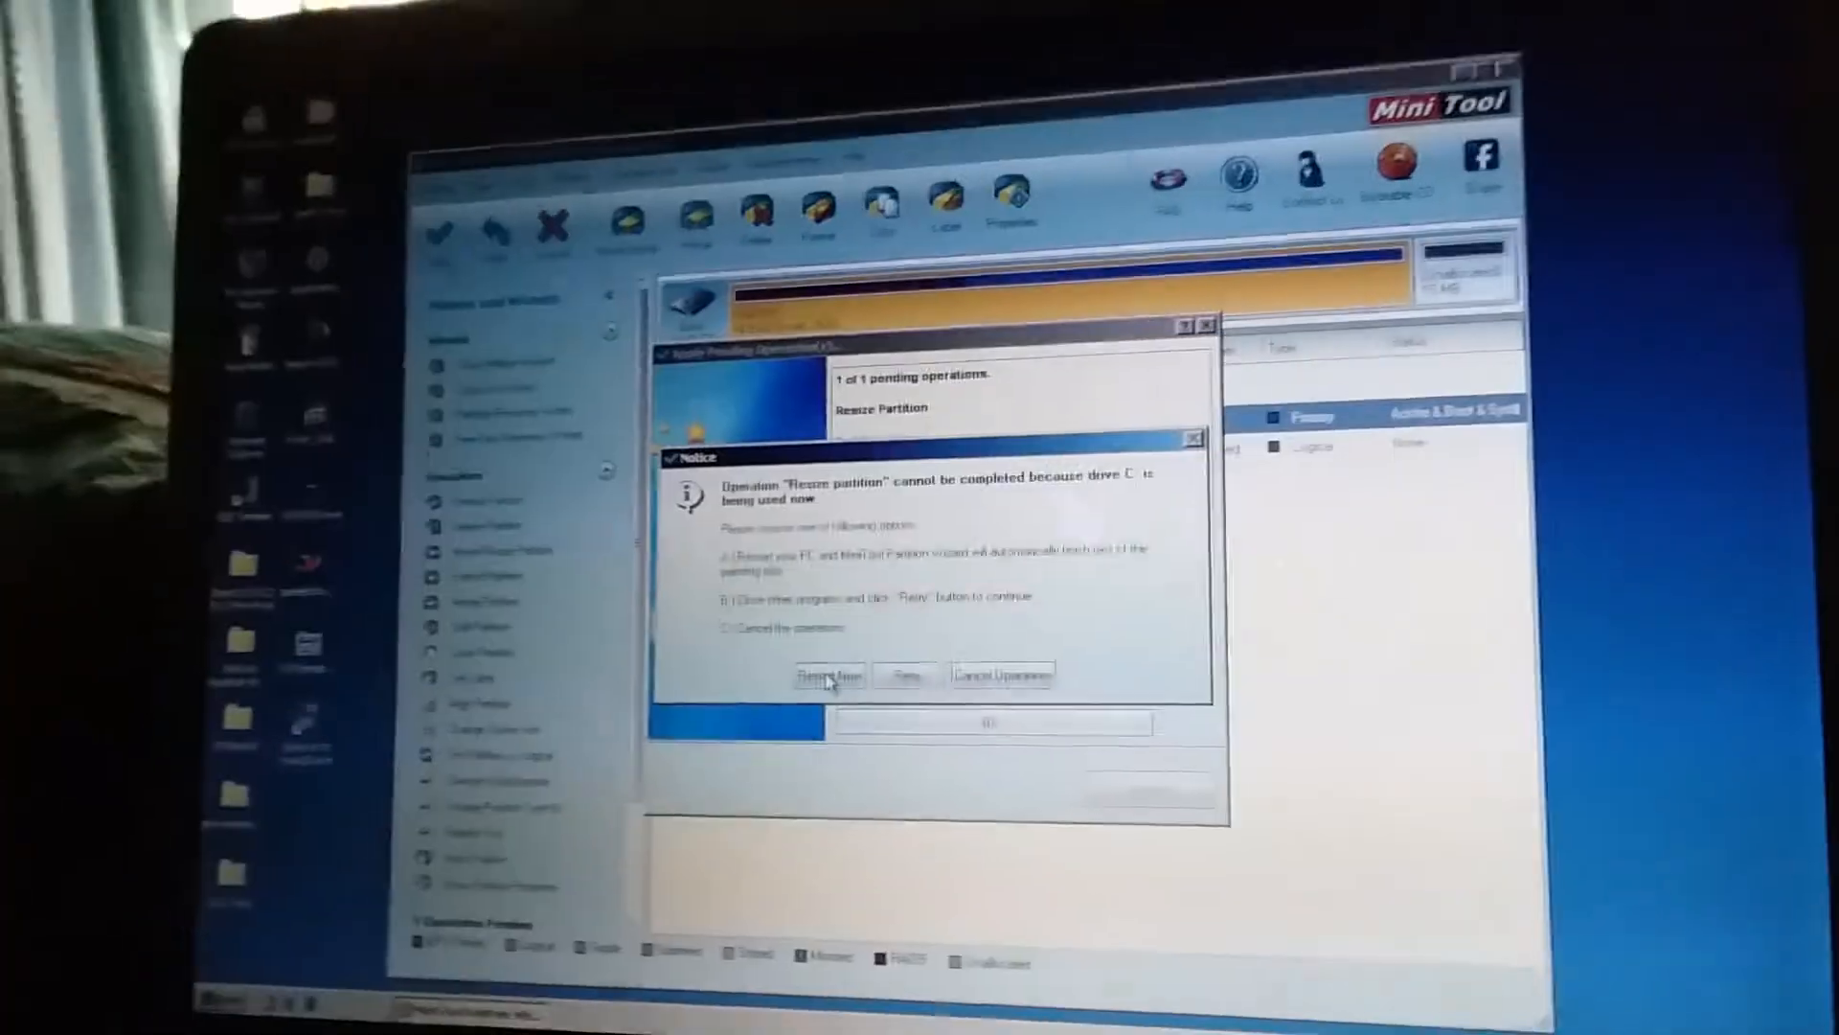
Step: Choose Restart Now so the drive C resize runs at boot
{"action": "left_click", "coordinate": [826, 676]}
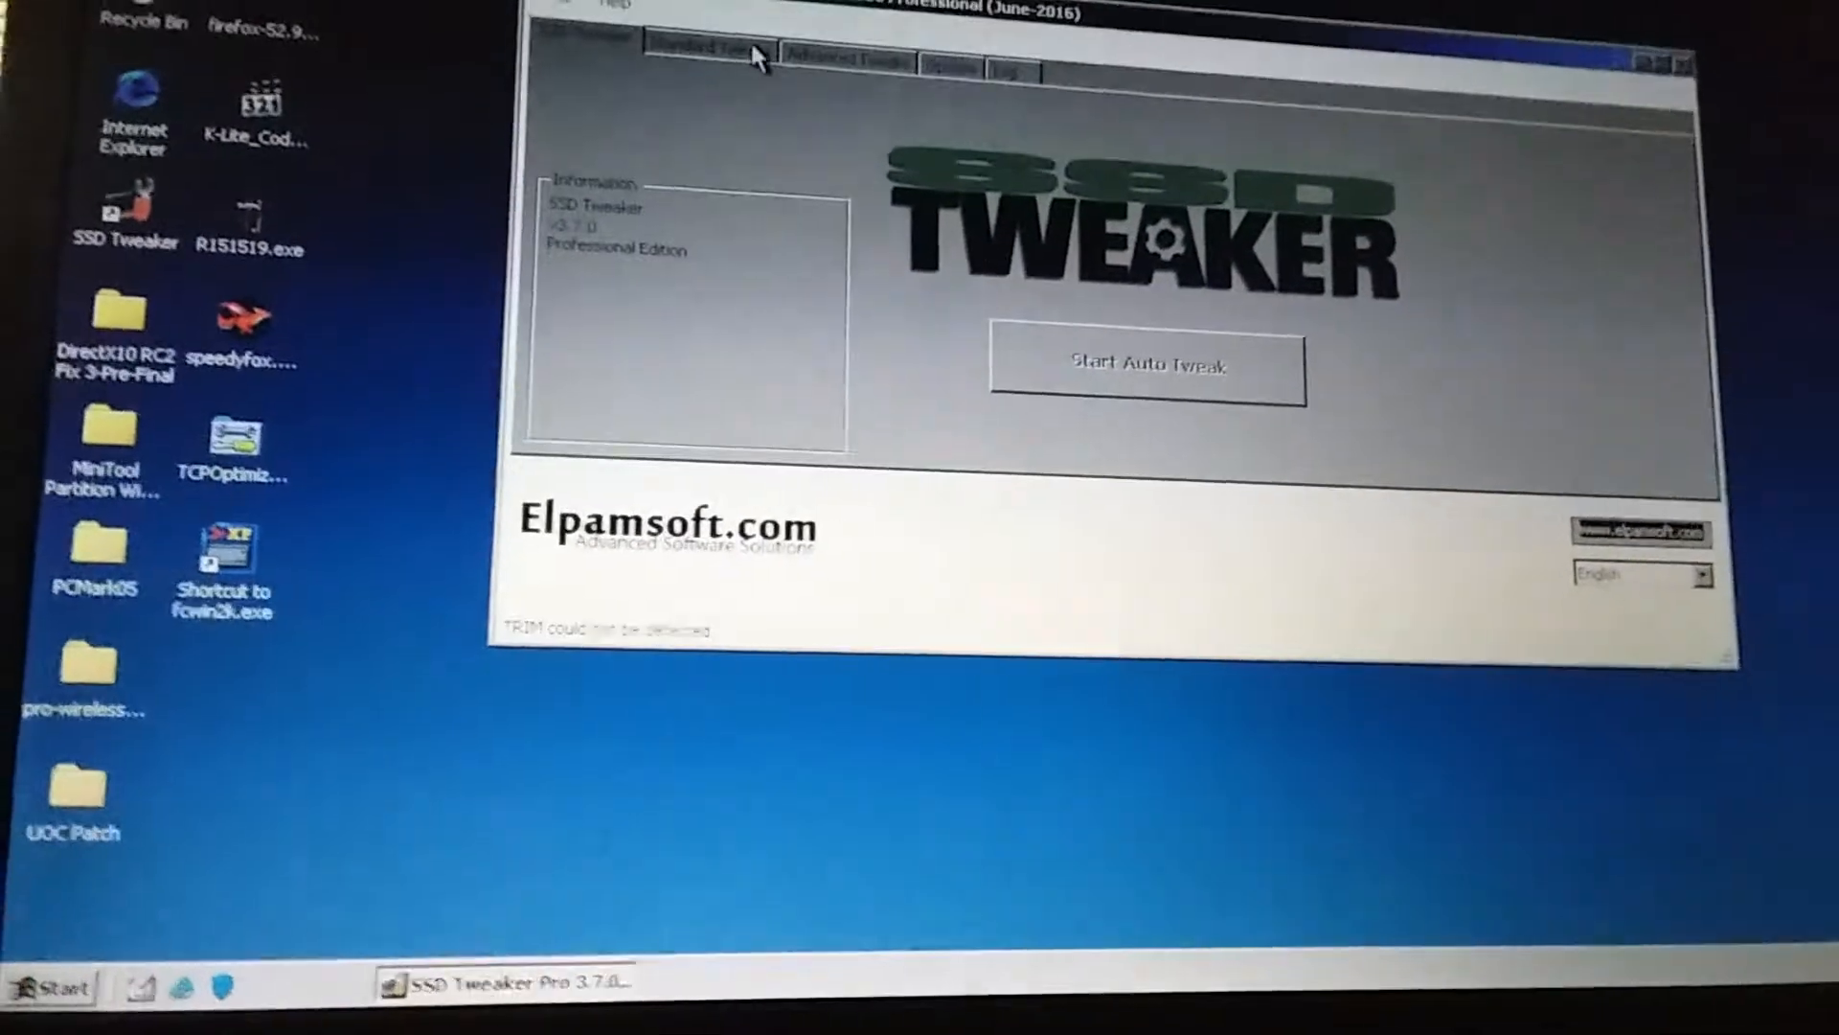
Step: Open the Windows services and features tweaks page in SSD Tweaker
{"action": "left_click", "coordinate": [845, 61]}
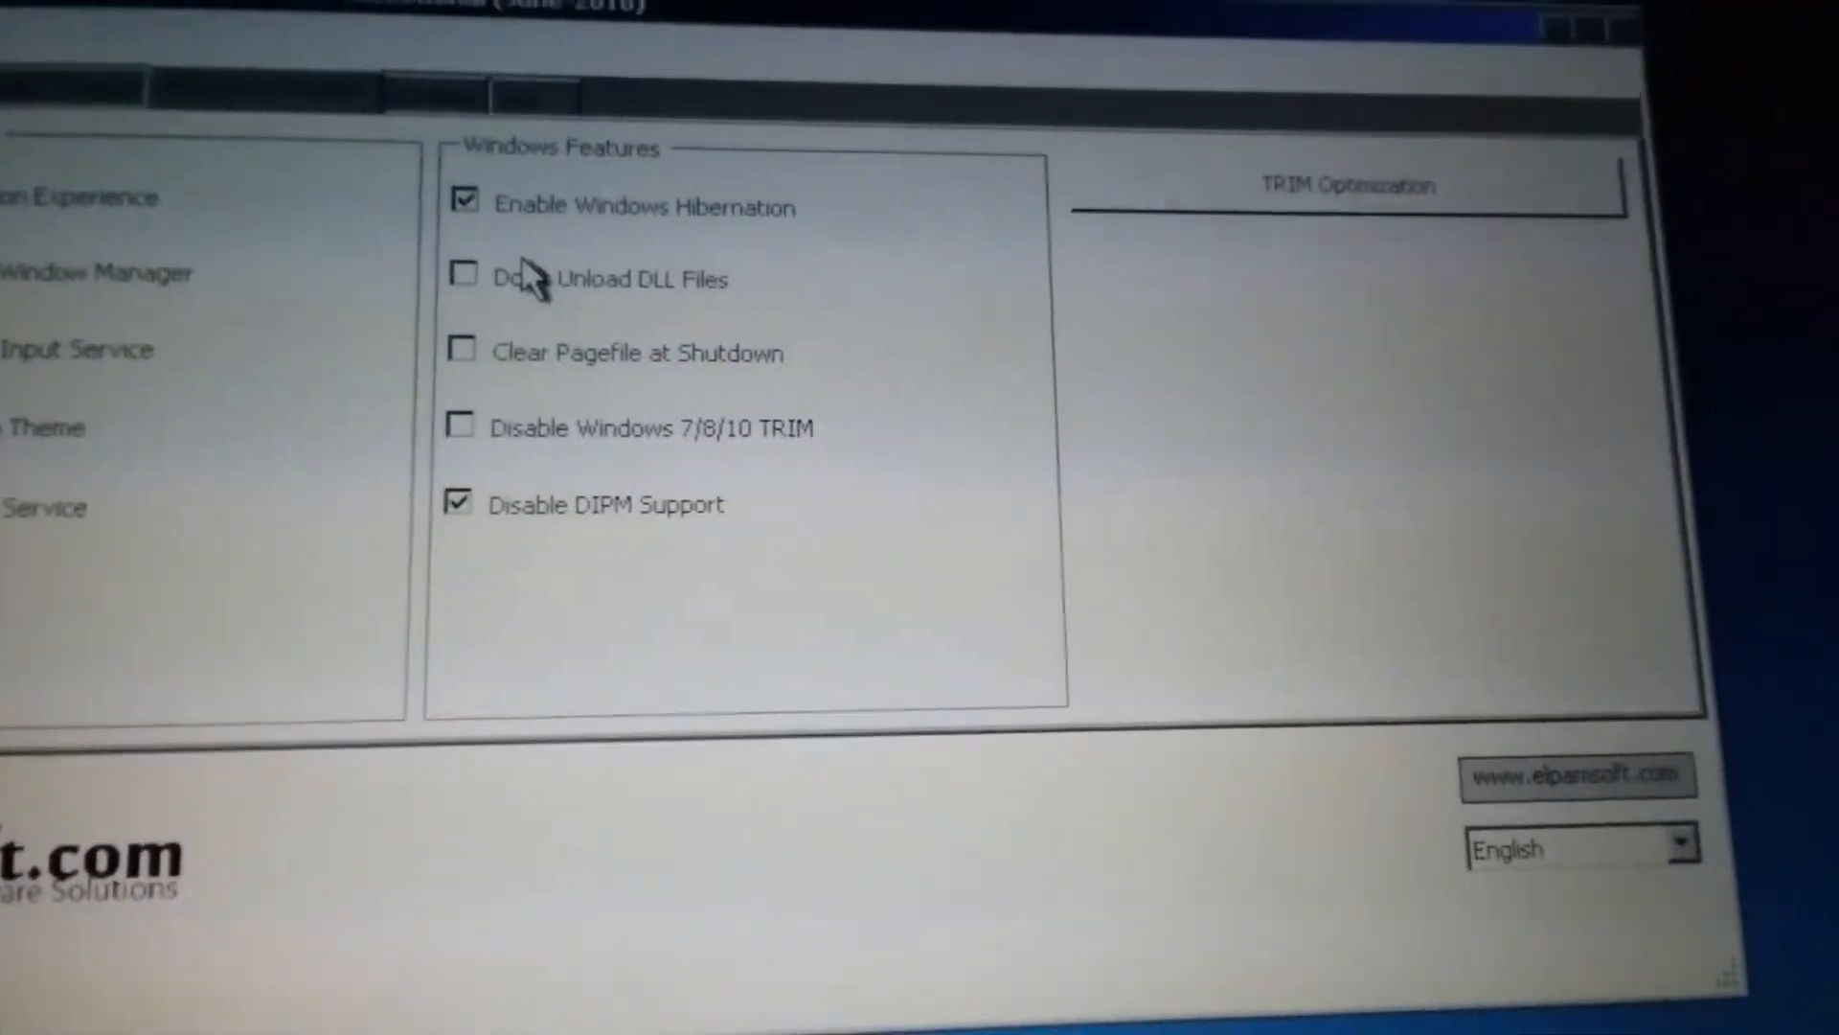
Step: Enable Don't Unload DLL Files under Windows Features
{"action": "left_click", "coordinate": [465, 277]}
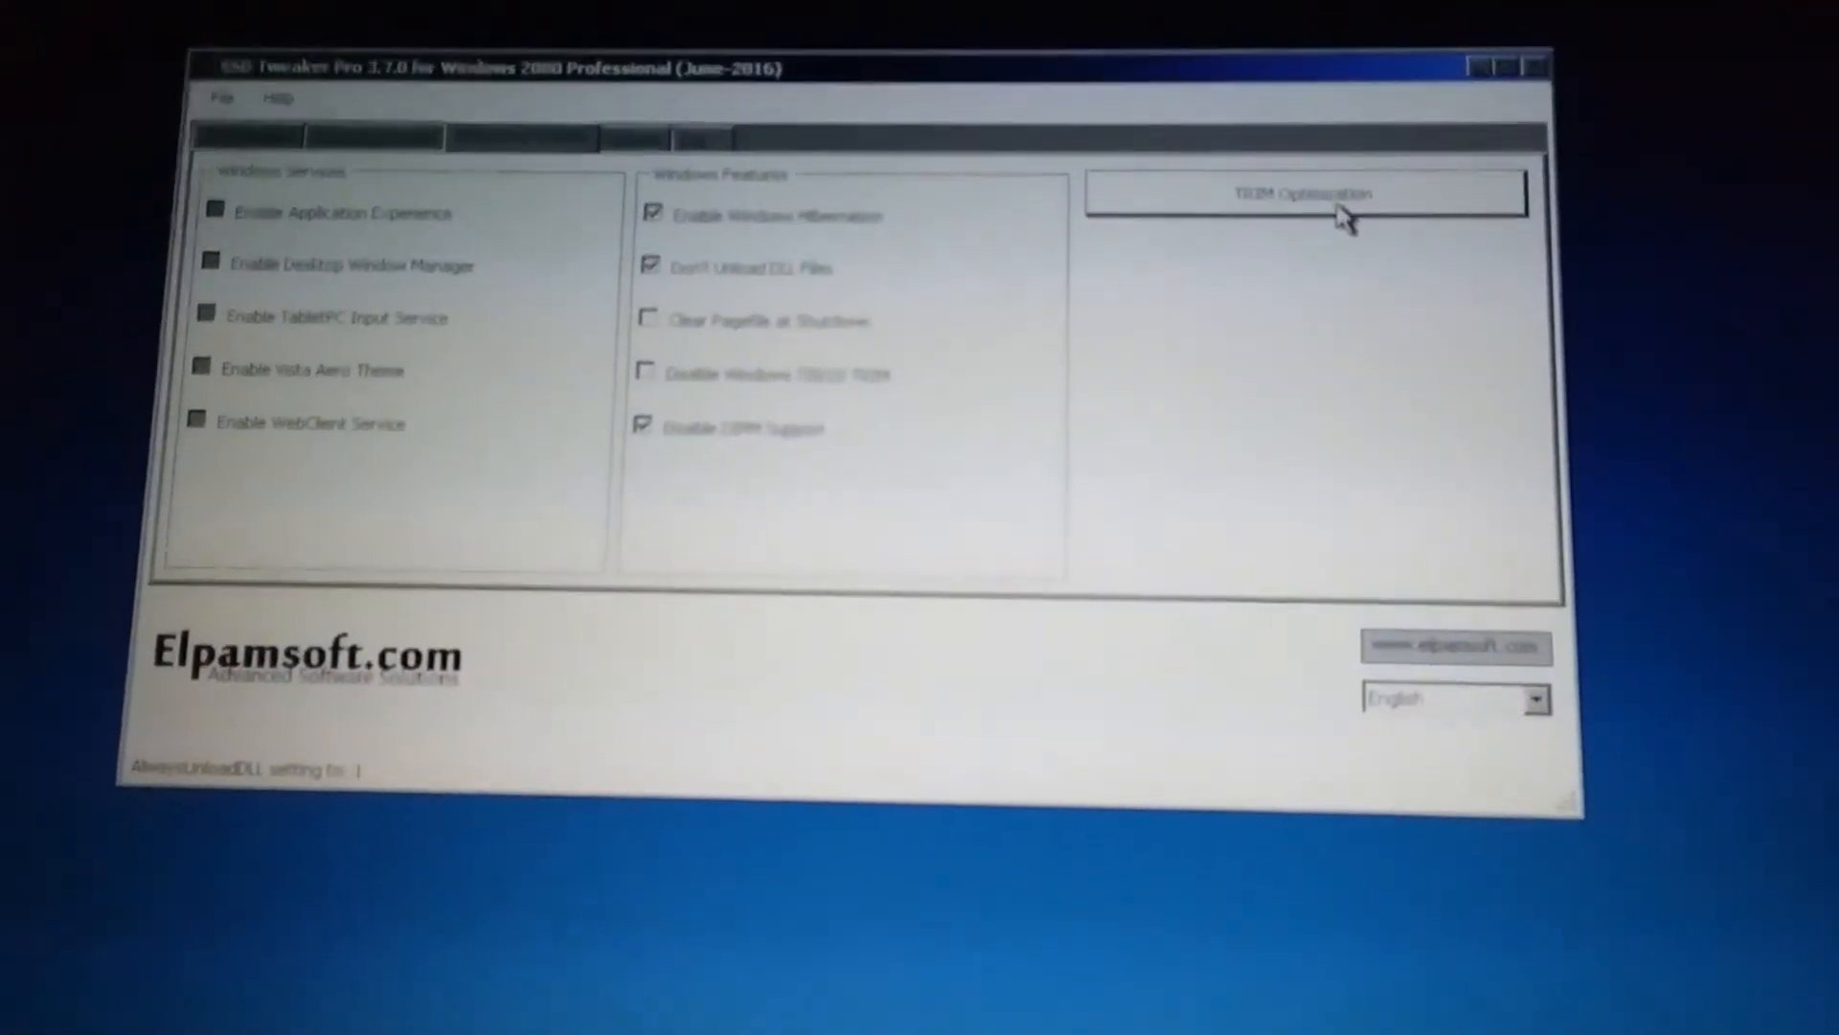
Step: Run TRIM optimization on drive C:\ from the TRIM Manager
{"action": "left_click", "coordinate": [1302, 192]}
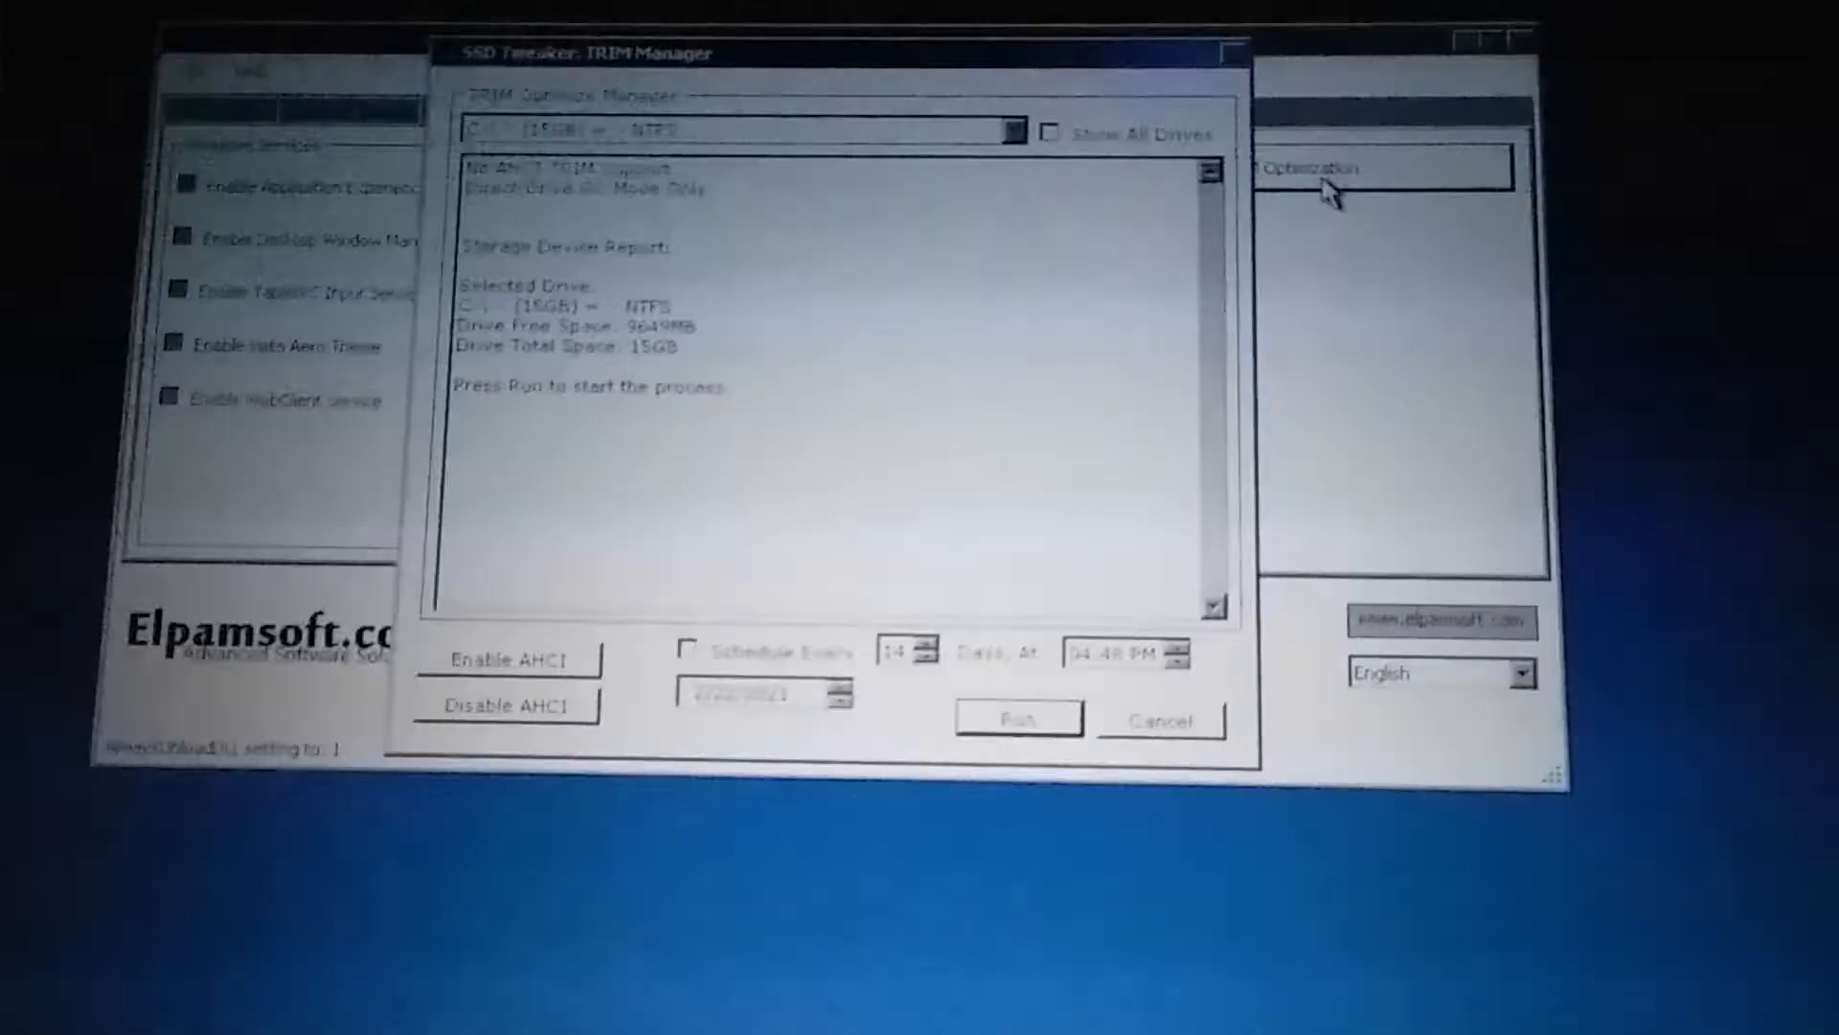
{"action": "left_click", "coordinate": [1015, 716]}
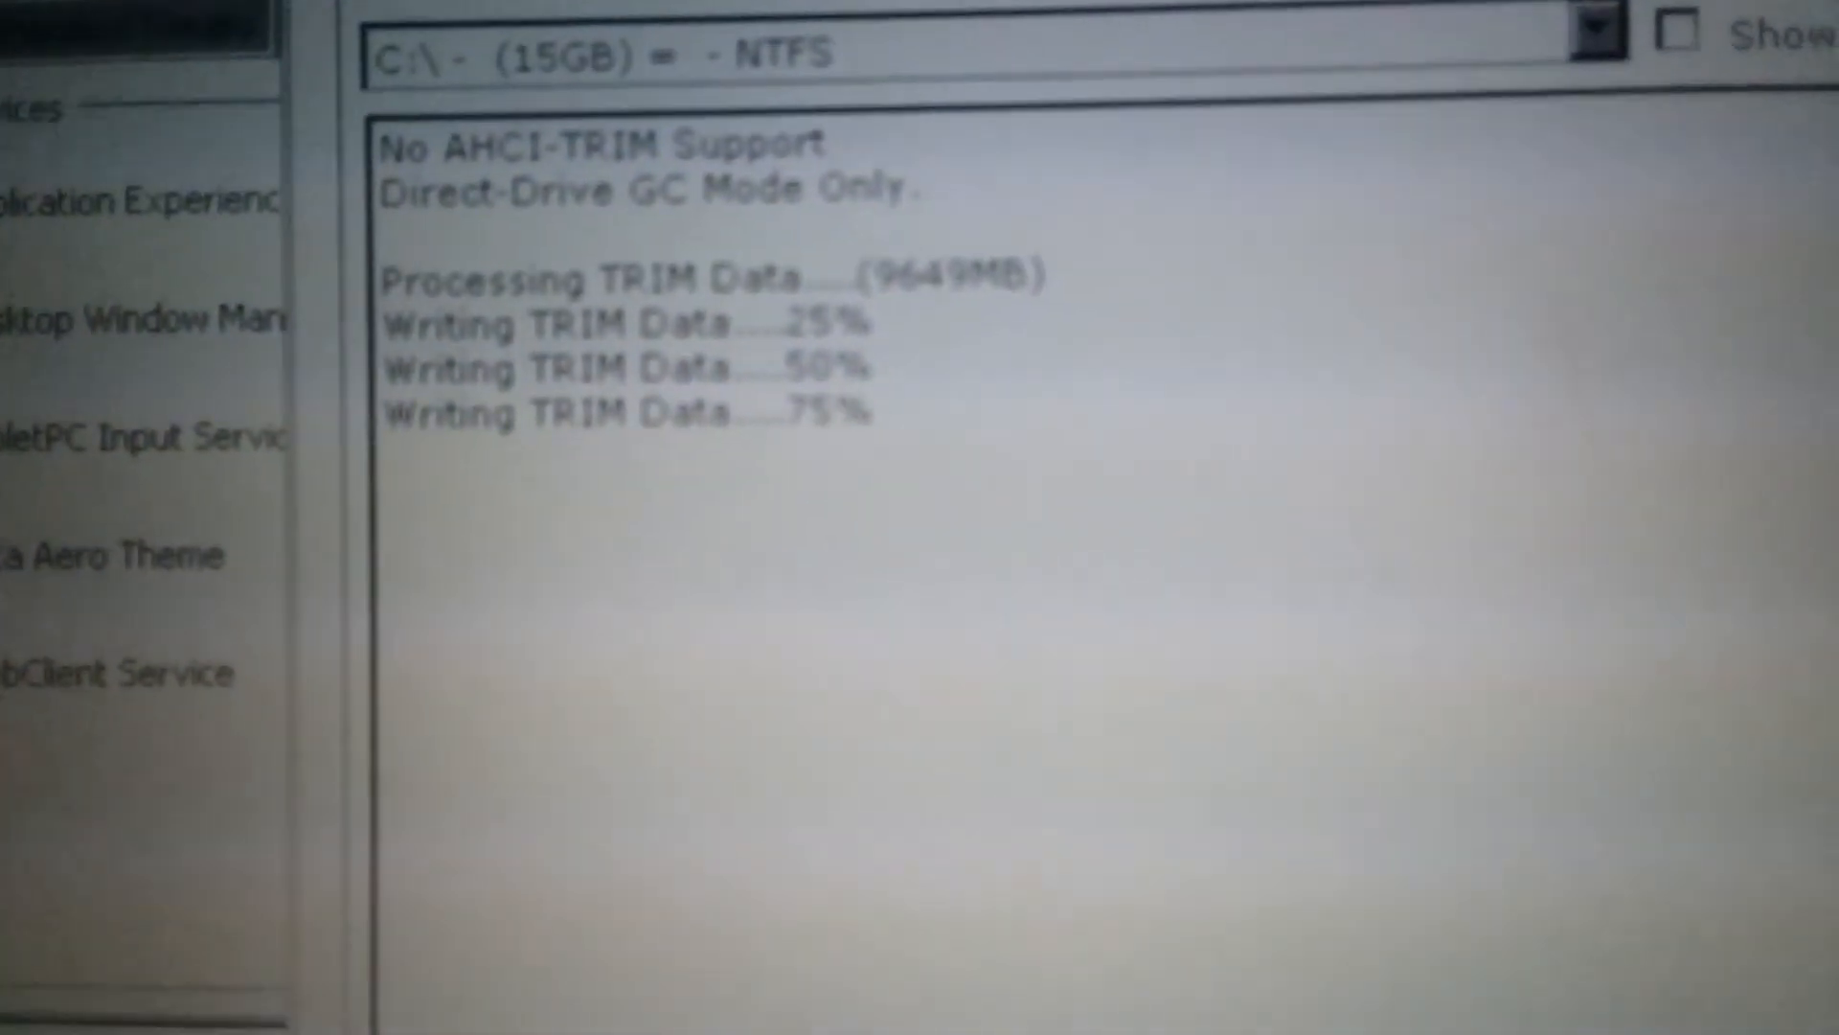